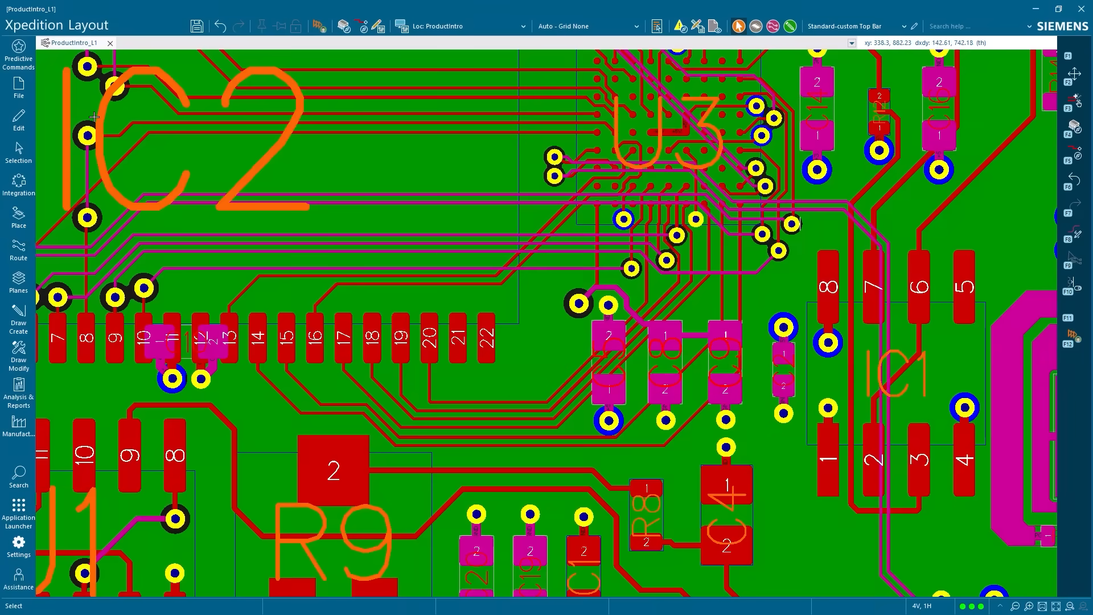
Open the Route panel and search its commands for 'track'.
{"action": "left_click", "coordinate": [19, 252]}
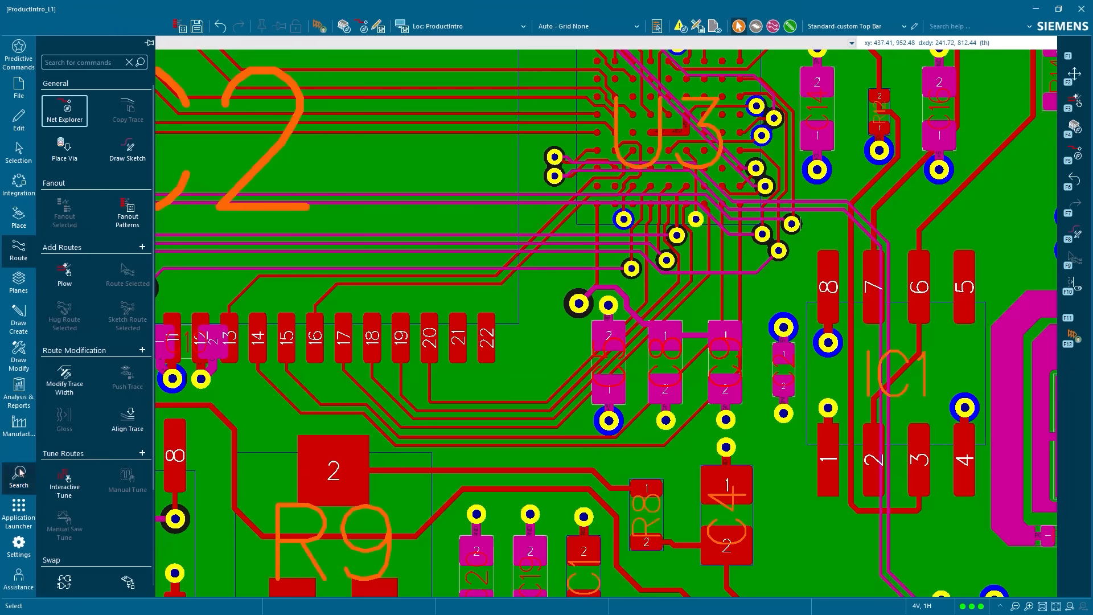
{"action": "type", "text": "track"}
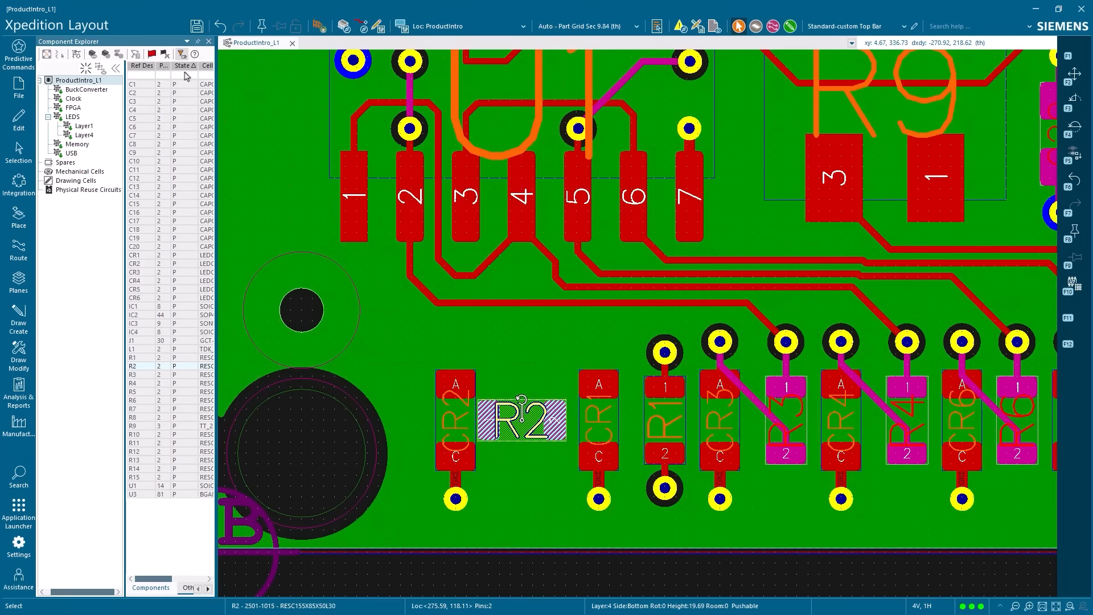
Switch to the PCB_SC100_L8_REVA design and select the six nets near U1's pads.
{"action": "left_click", "coordinate": [18, 54]}
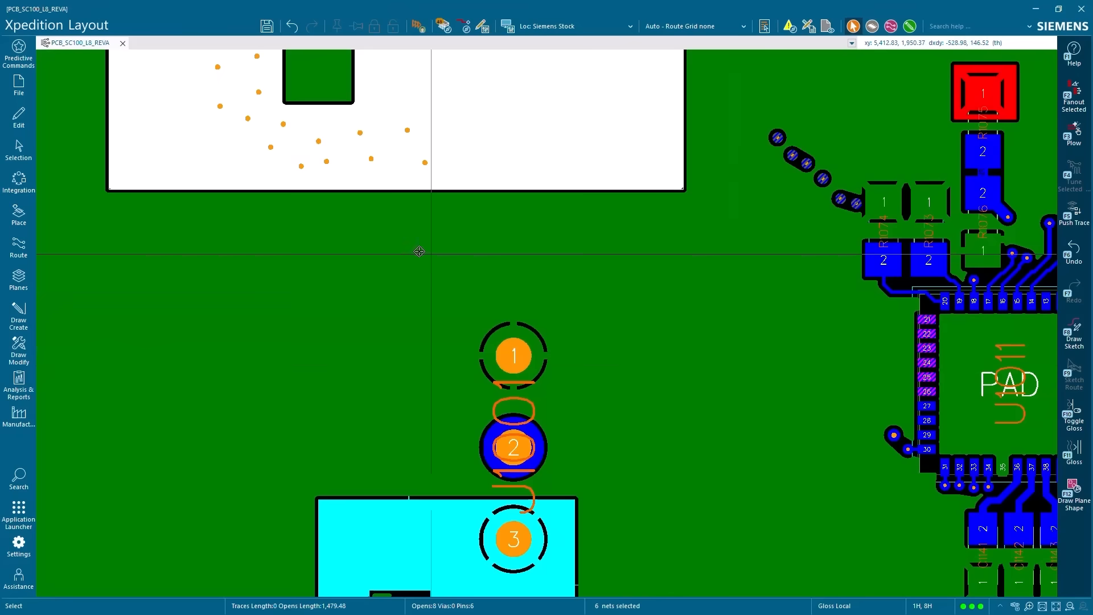
{"action": "left_click", "coordinate": [19, 52]}
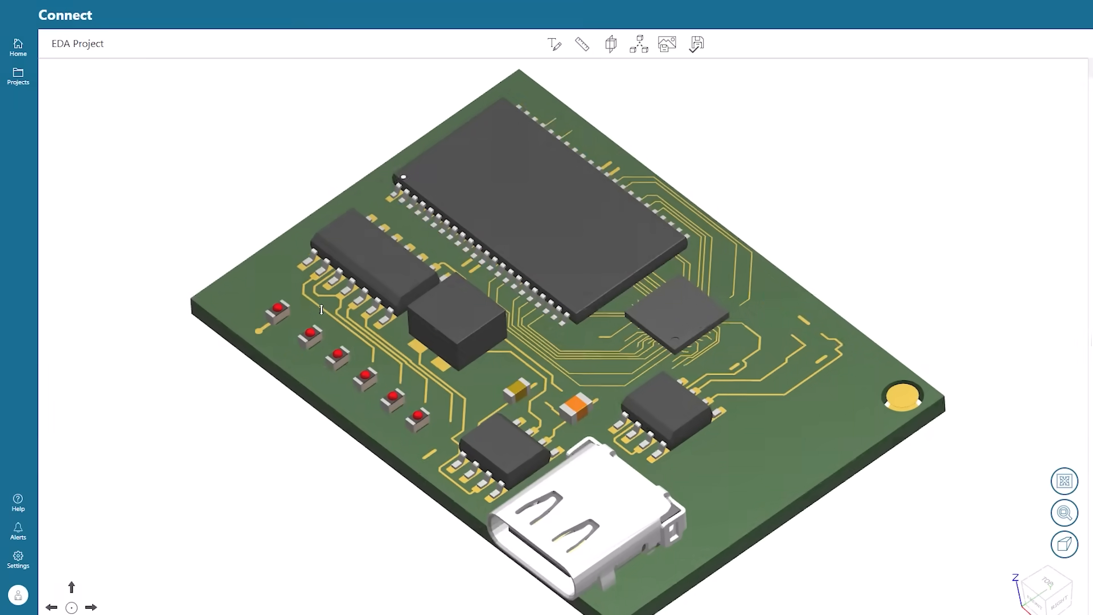
Circle the board's left corner in red and add the note 'Add mounting hole'.
{"action": "left_click", "coordinate": [554, 44]}
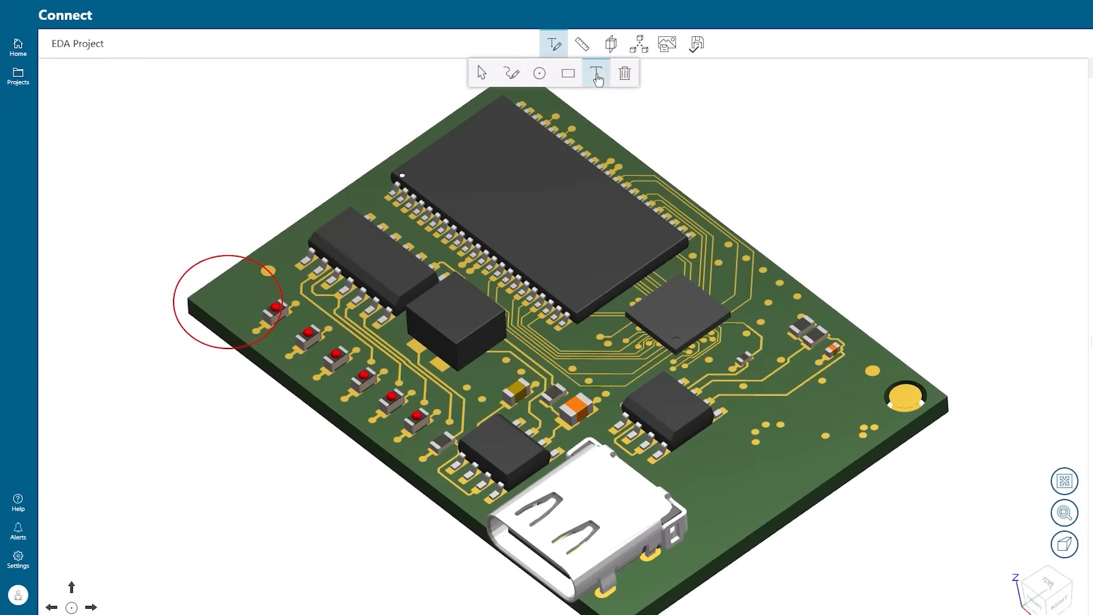
{"action": "type", "text": "Add mounting hole"}
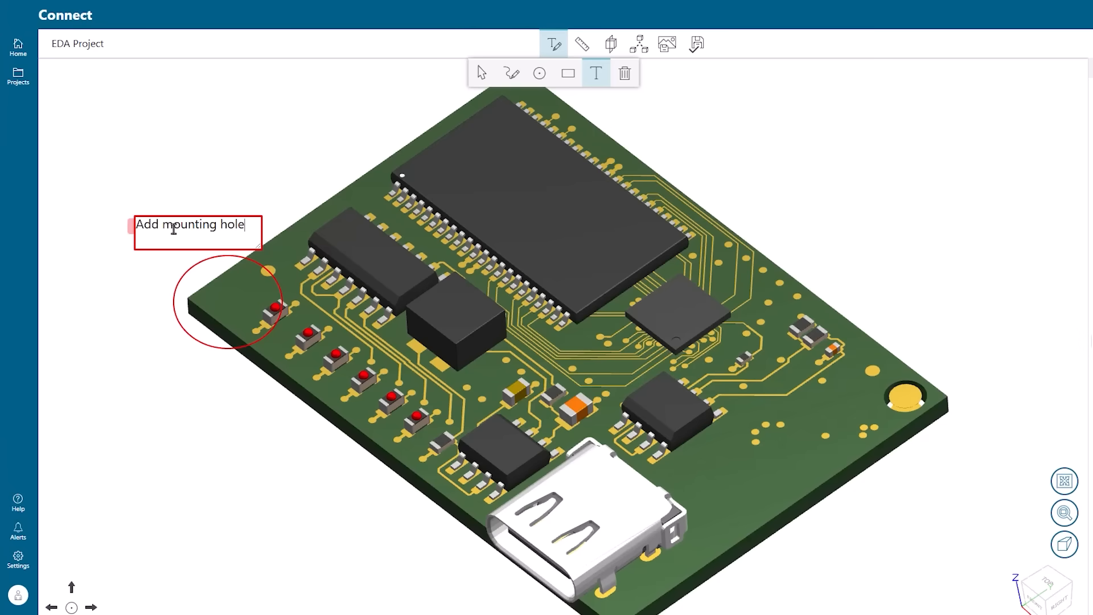
{"action": "left_click", "coordinate": [695, 44]}
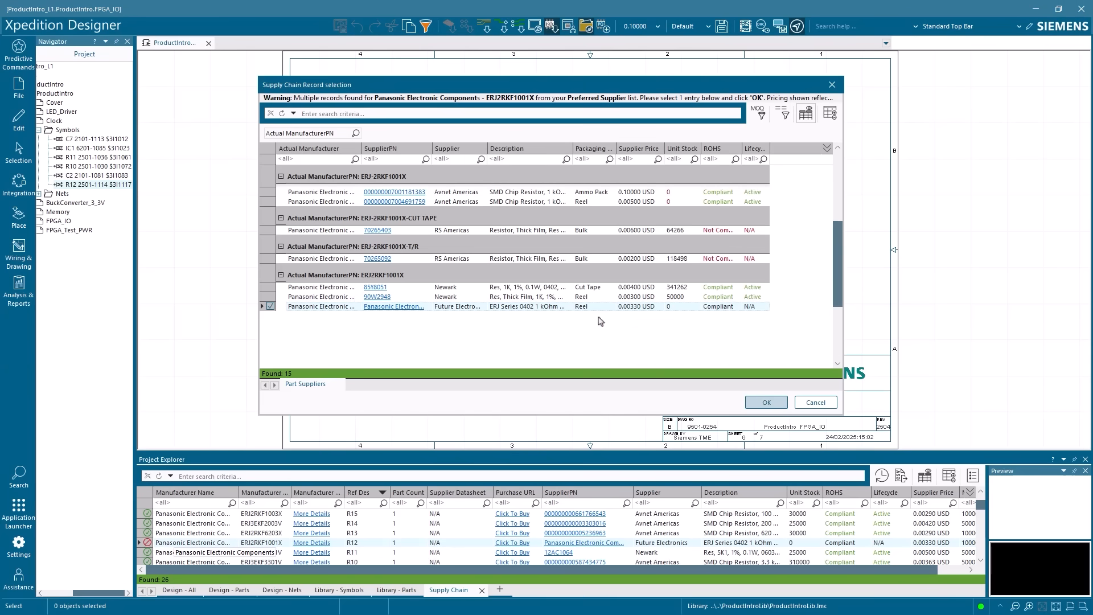
Assign the Future Electronics supply record to R12's part ERJ2RKF1001X.
{"action": "left_click", "coordinate": [764, 402]}
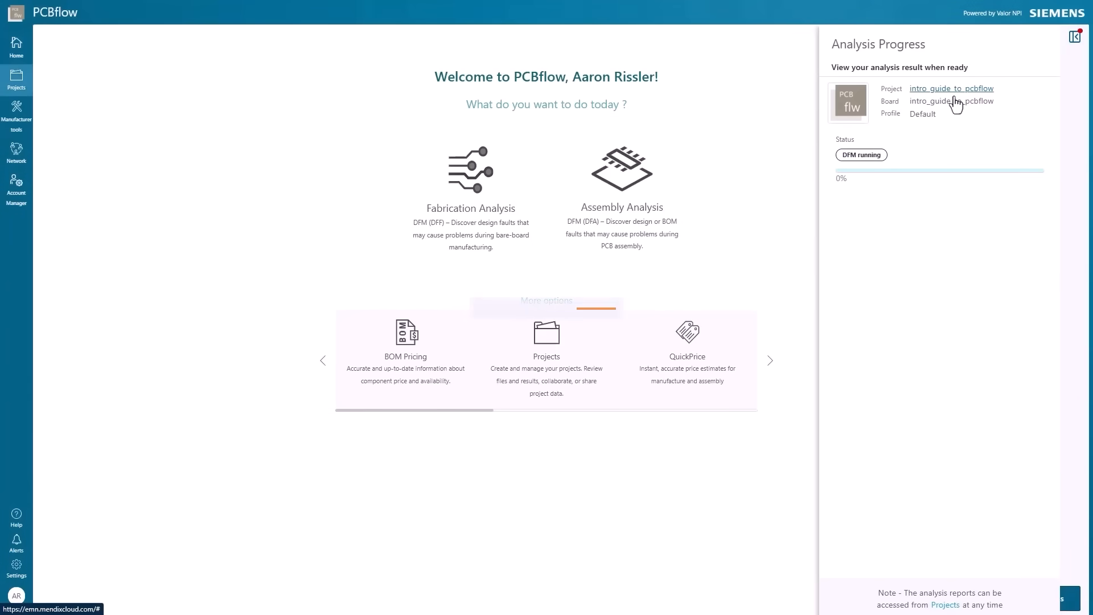
Open the intro_guide_to_pcbflow DFM report and flag the Different Net Point On Copper Feature violation.
{"action": "left_click", "coordinate": [951, 88]}
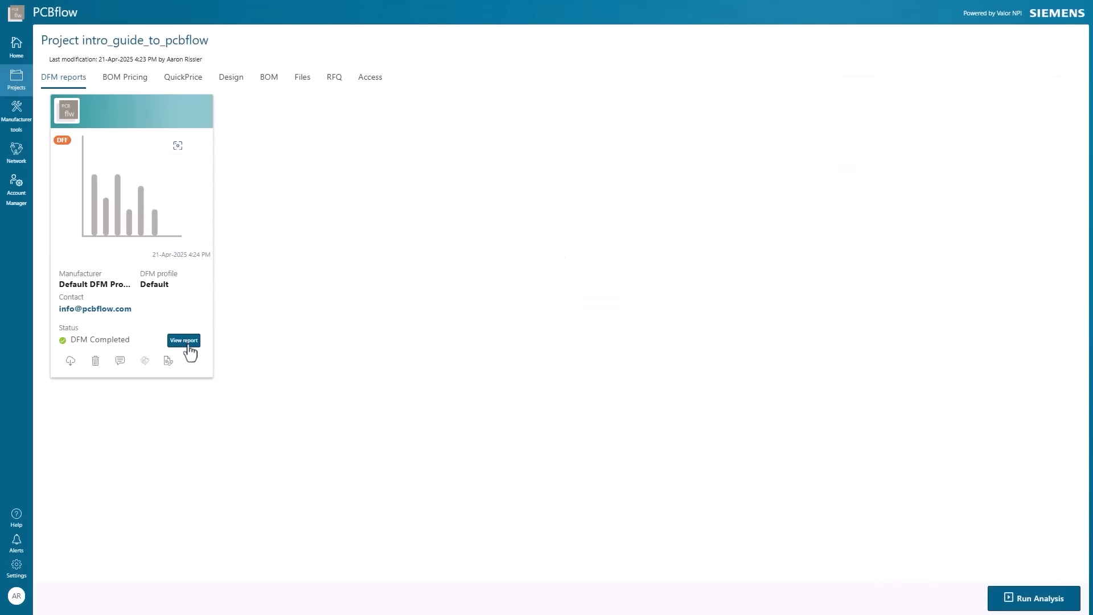
{"action": "left_click", "coordinate": [184, 341]}
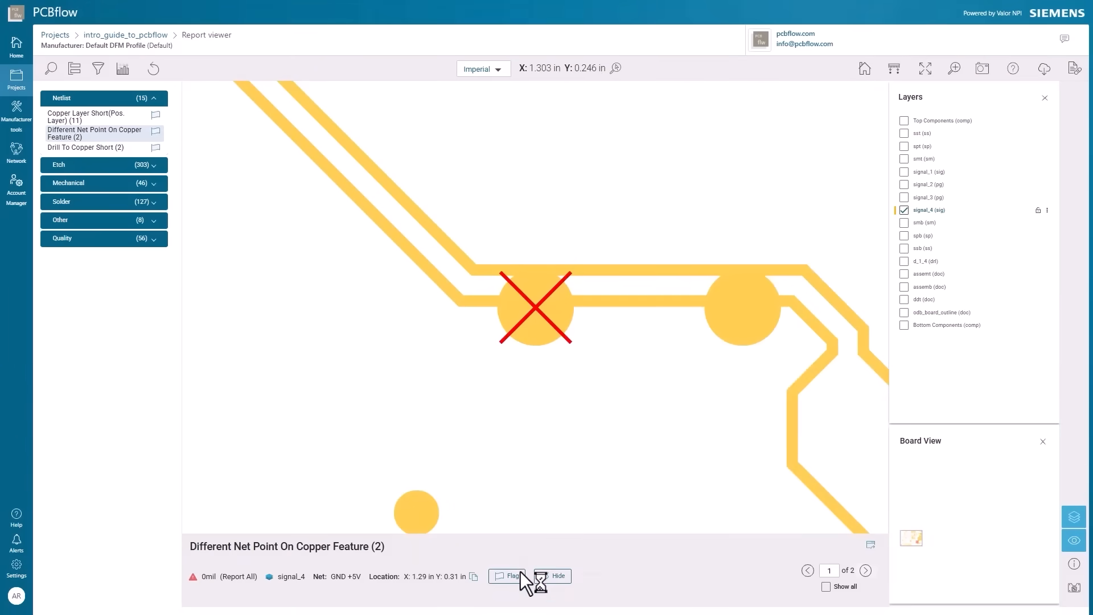
{"action": "left_click", "coordinate": [511, 576]}
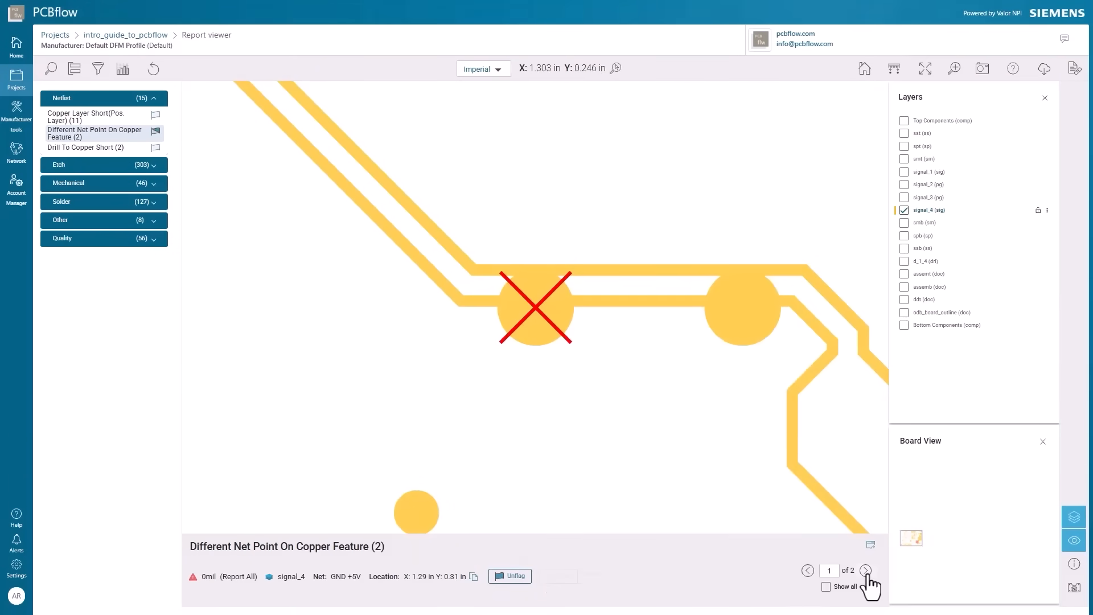
{"action": "left_click", "coordinate": [866, 571]}
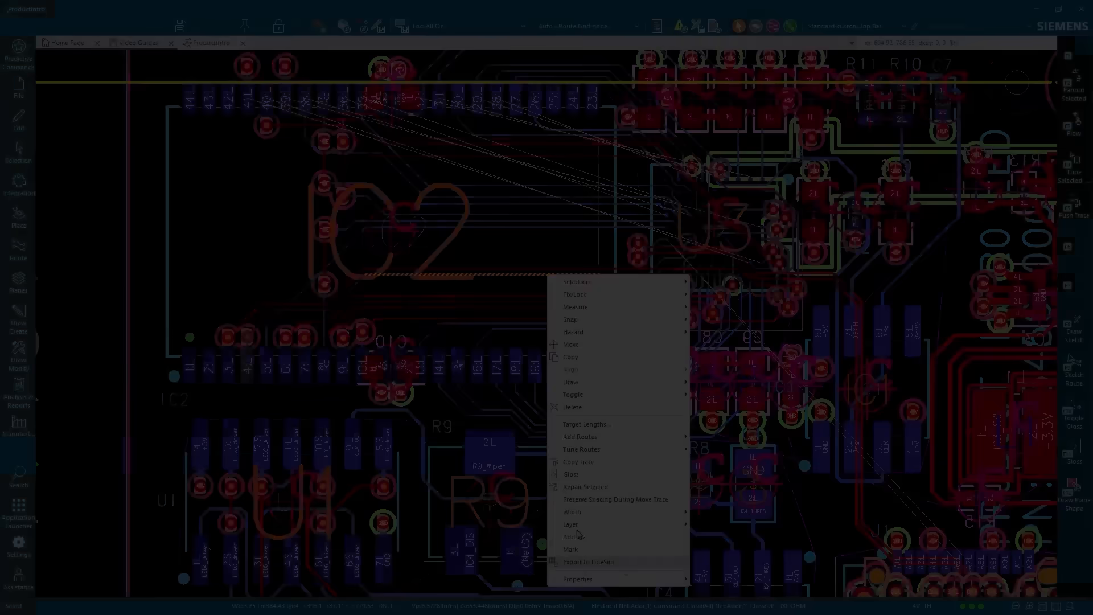
{"action": "left_click", "coordinate": [588, 561]}
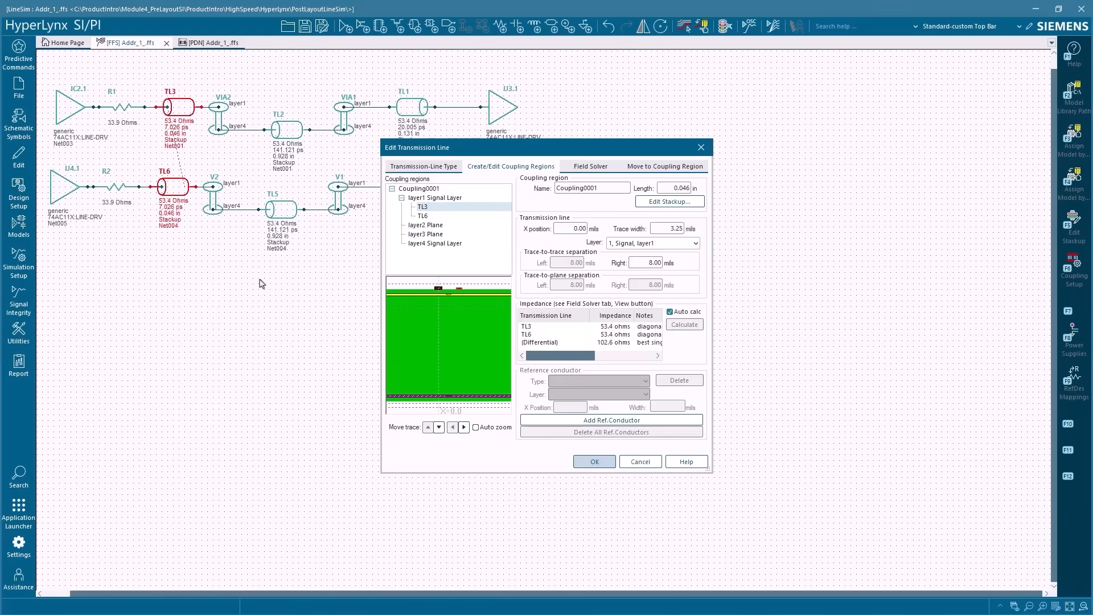
Solve the coupled-line field plot, then run the 40-case sweep and plot its rising-edge waveforms.
{"action": "left_click", "coordinate": [589, 165]}
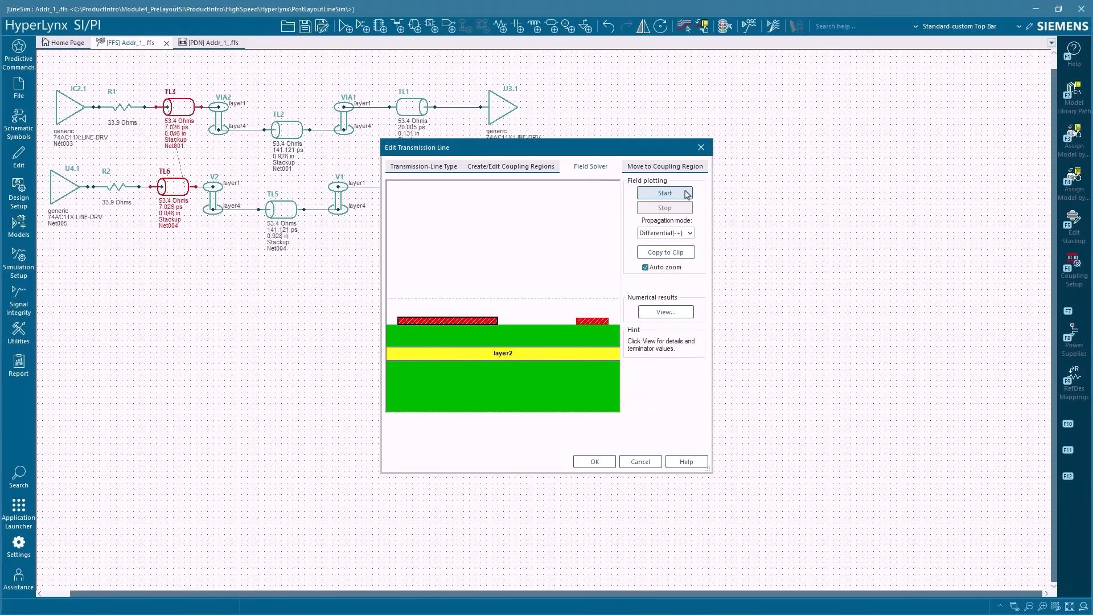
{"action": "left_click", "coordinate": [664, 193]}
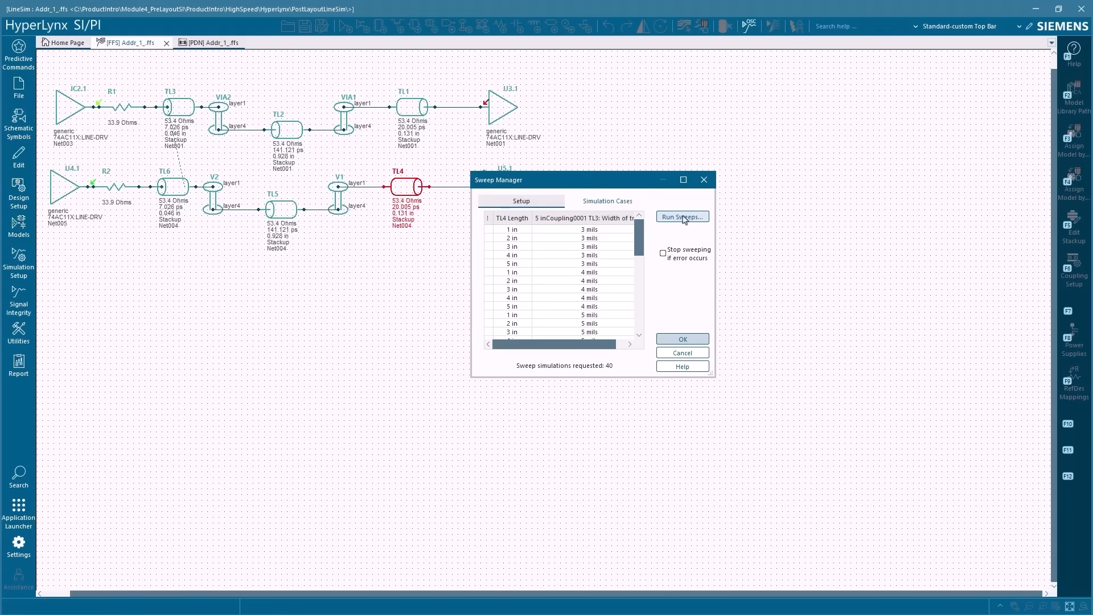
{"action": "left_click", "coordinate": [681, 217]}
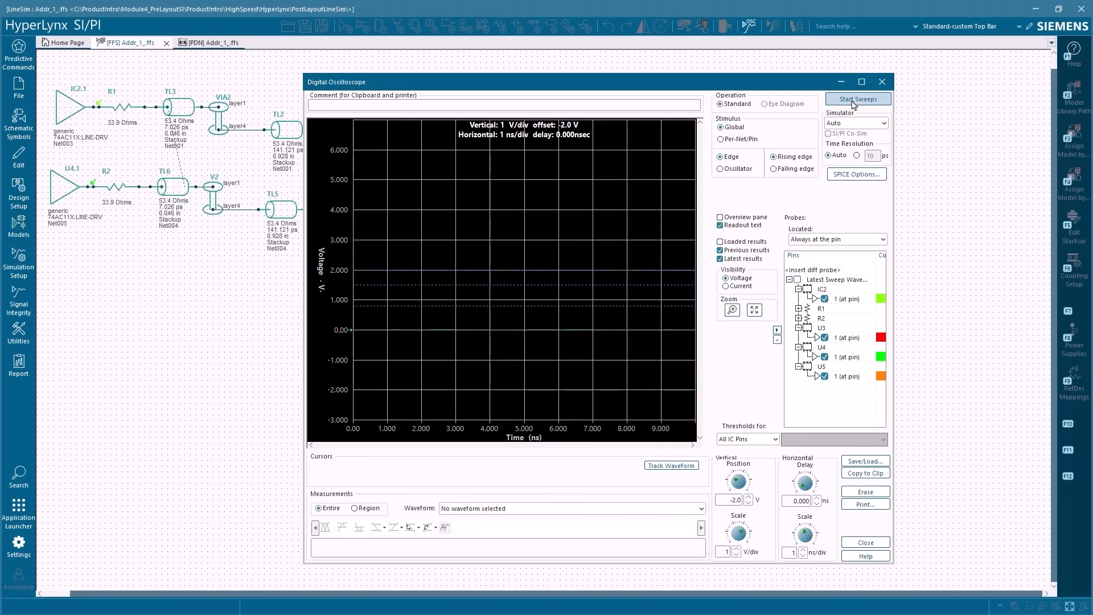
{"action": "left_click", "coordinate": [857, 99]}
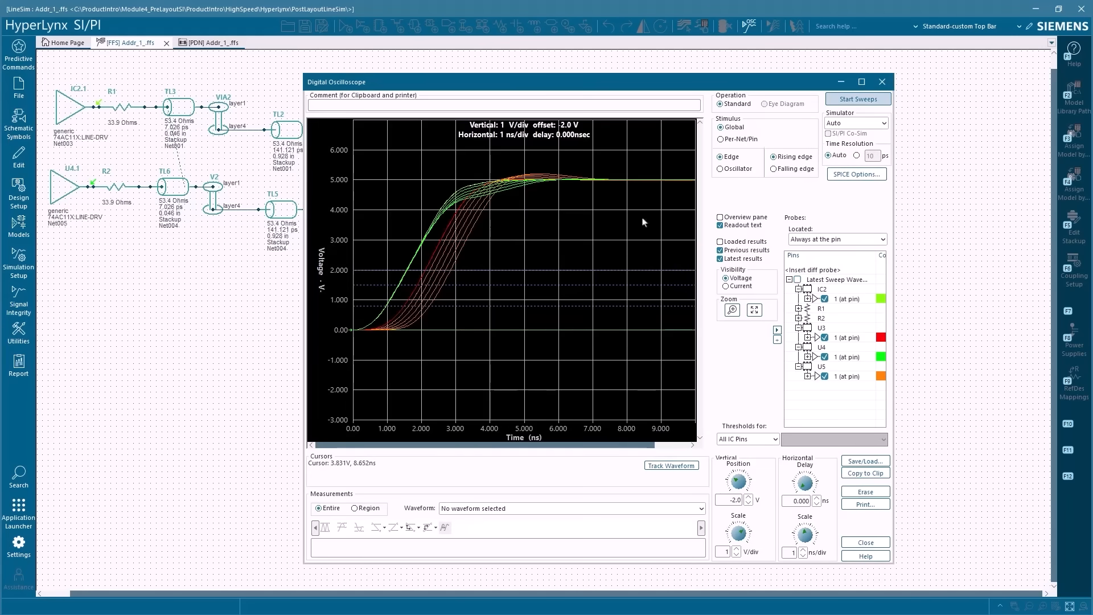
{"action": "mouse_move", "coordinate": [451, 240]}
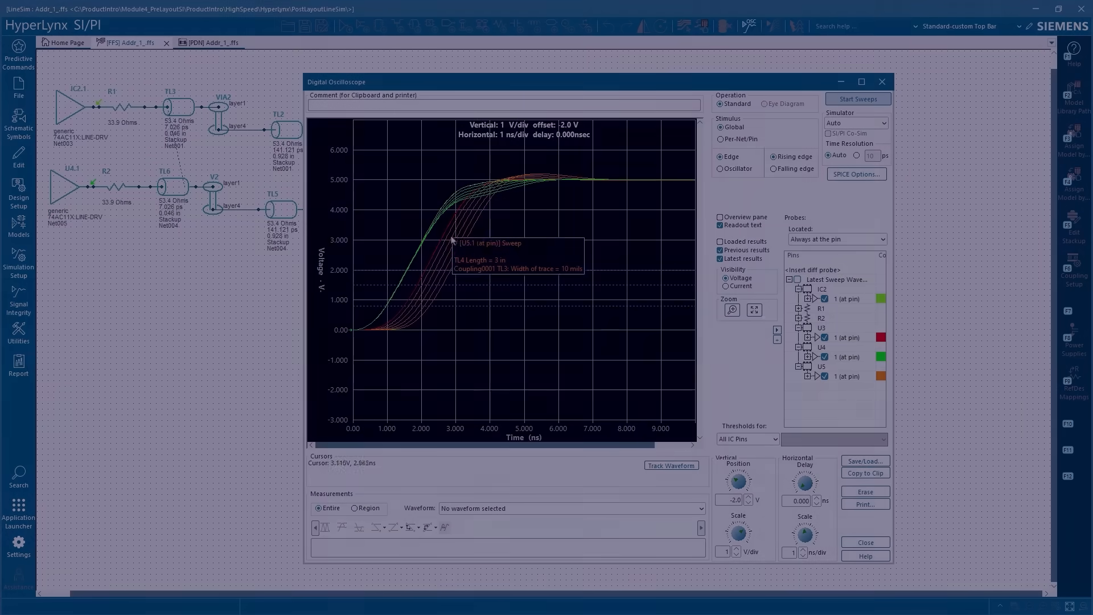